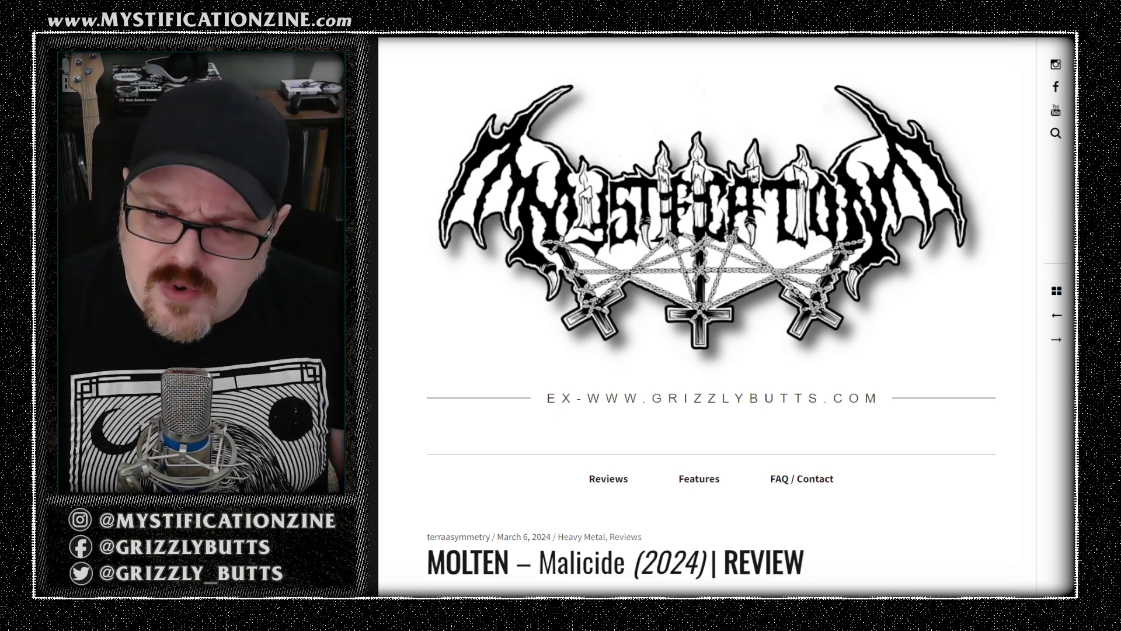
{"action": "scroll", "scroll_direction": "down", "scroll_amount": 3}
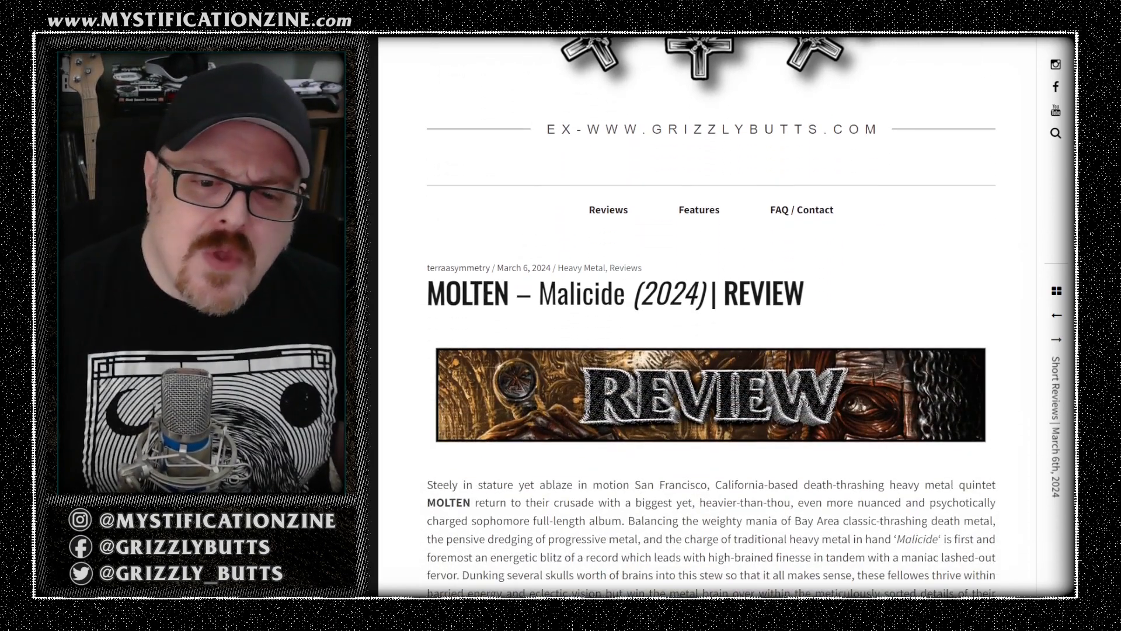
{"action": "scroll", "scroll_direction": "down", "scroll_amount": 3}
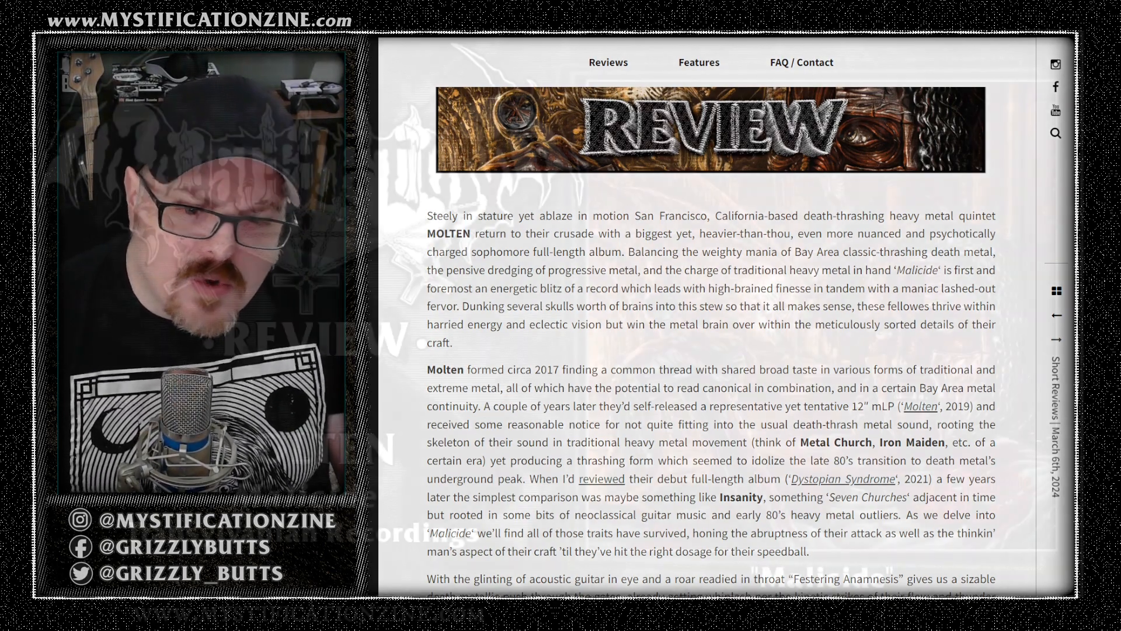
{"action": "scroll", "scroll_direction": "down", "scroll_amount": 3}
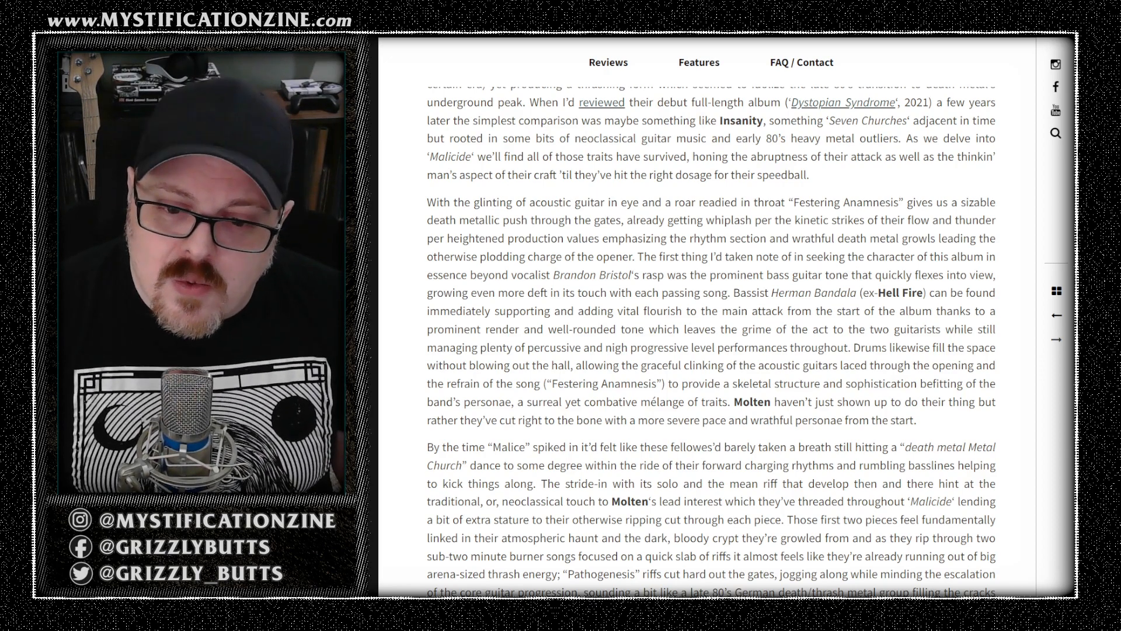
{"action": "scroll", "scroll_direction": "down", "scroll_amount": 3}
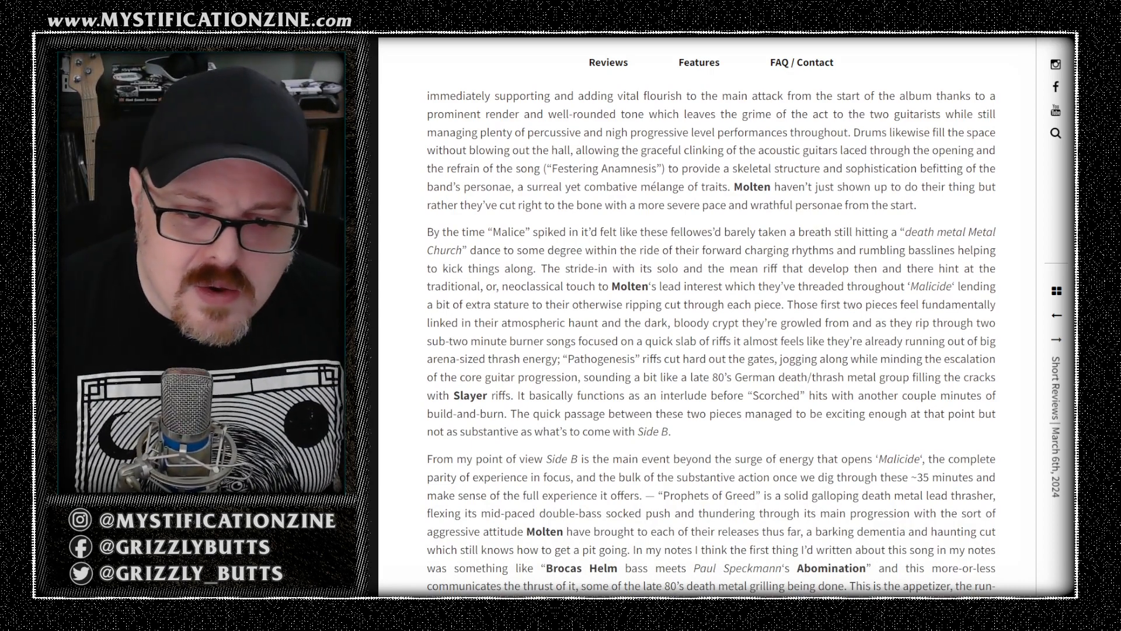
{"action": "scroll", "scroll_direction": "down", "scroll_amount": 3}
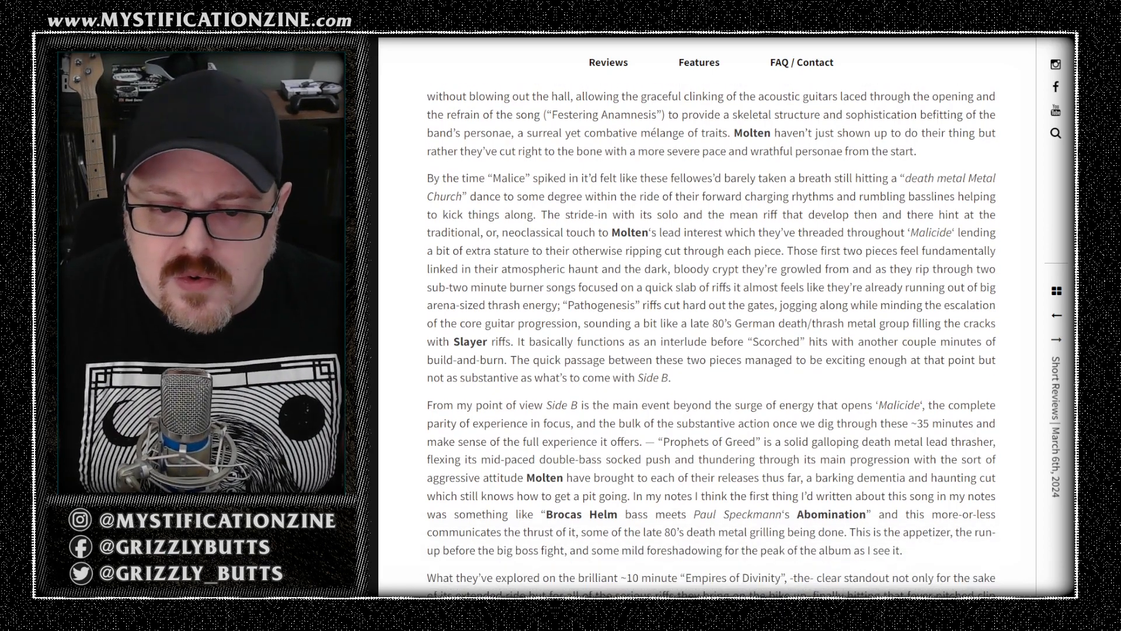
{"action": "scroll", "scroll_direction": "down", "scroll_amount": 3}
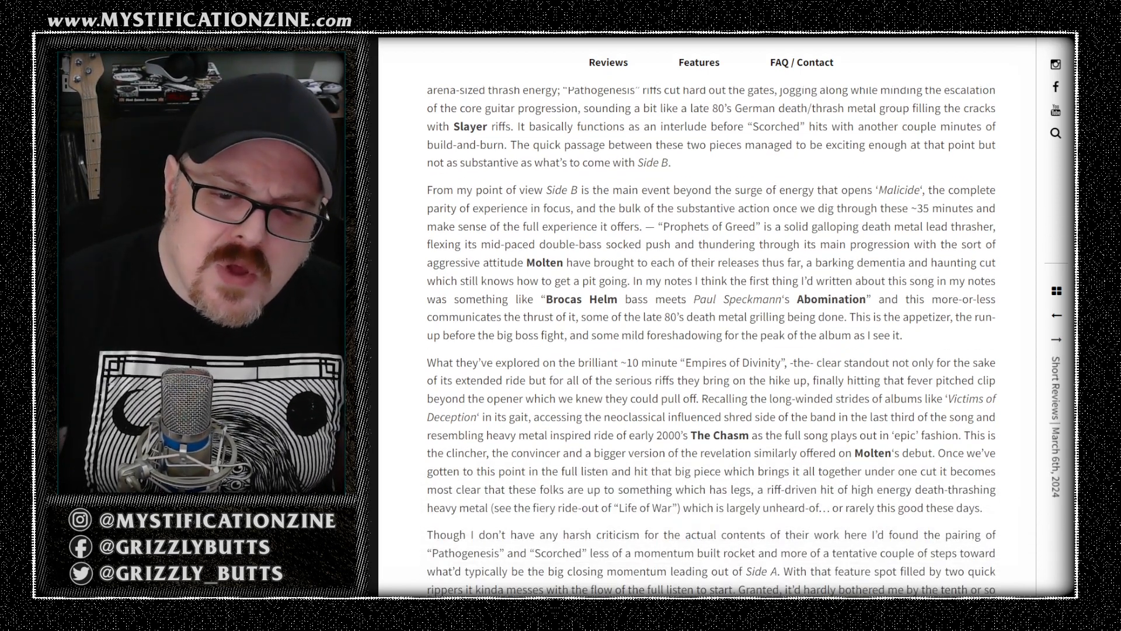
{"action": "scroll", "scroll_direction": "down", "scroll_amount": 3}
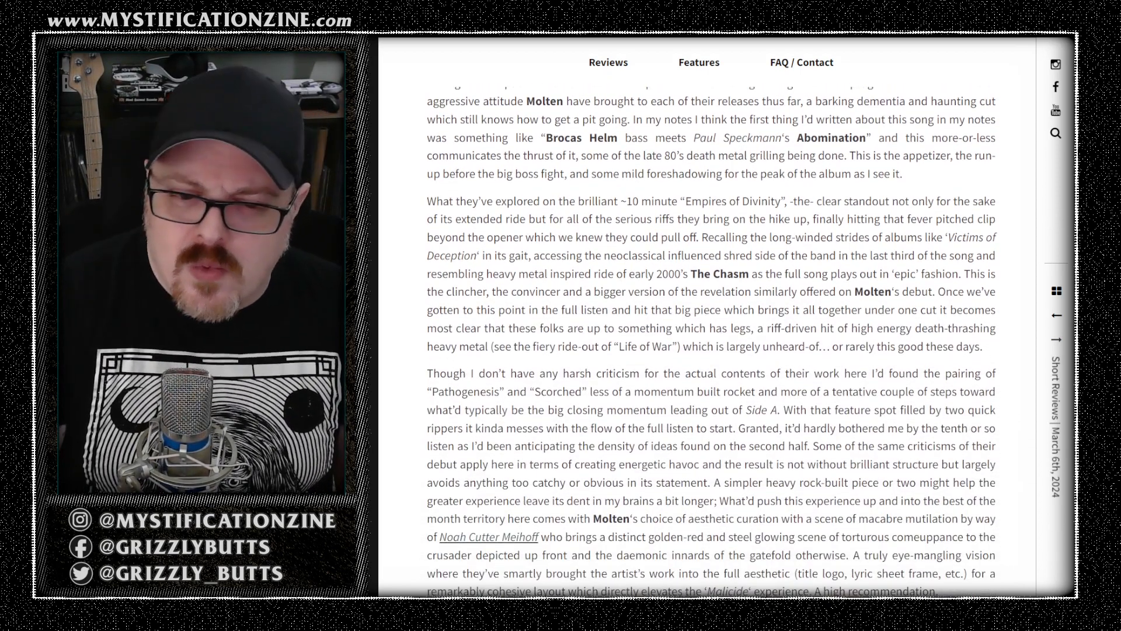
{"action": "scroll", "scroll_direction": "down", "scroll_amount": 3}
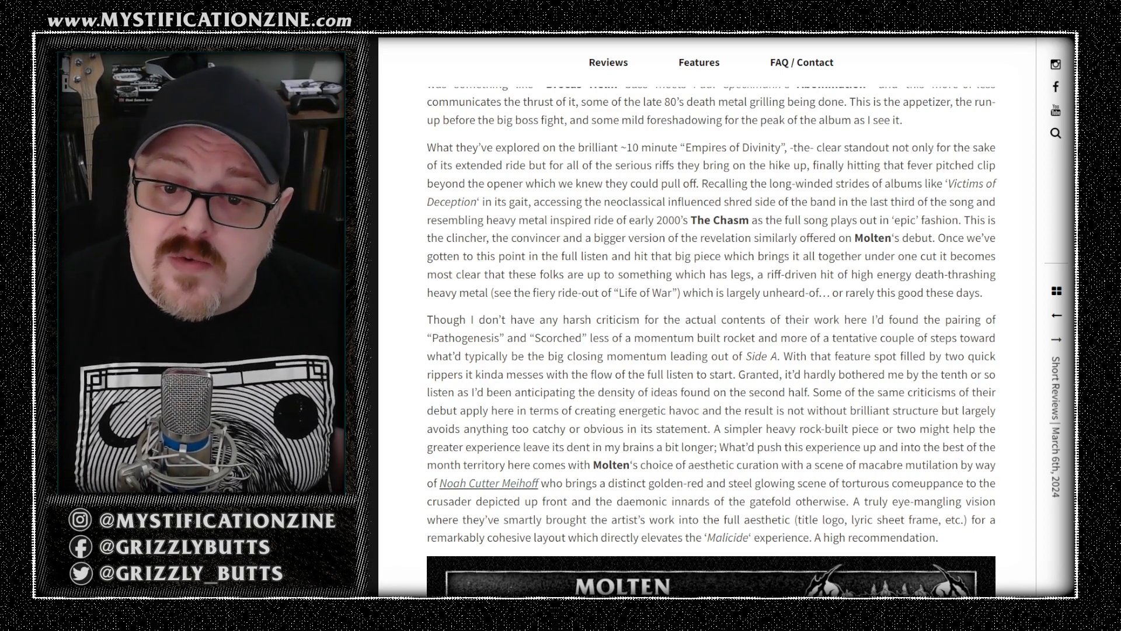
{"action": "scroll", "scroll_direction": "down", "scroll_amount": 3}
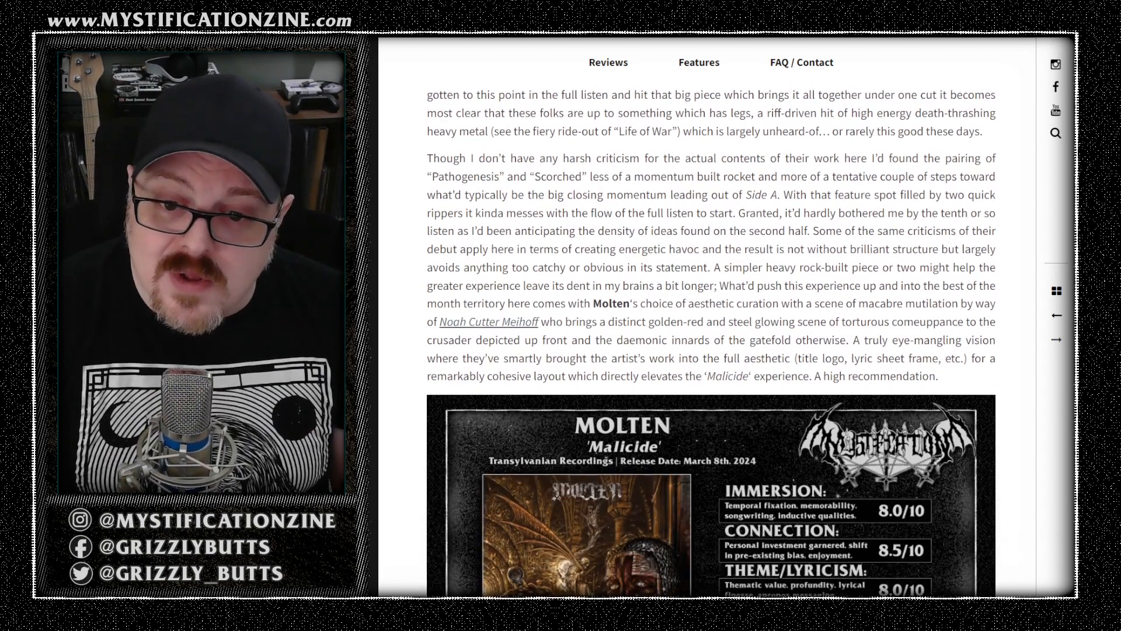
{"action": "scroll", "scroll_direction": "down", "scroll_amount": 3}
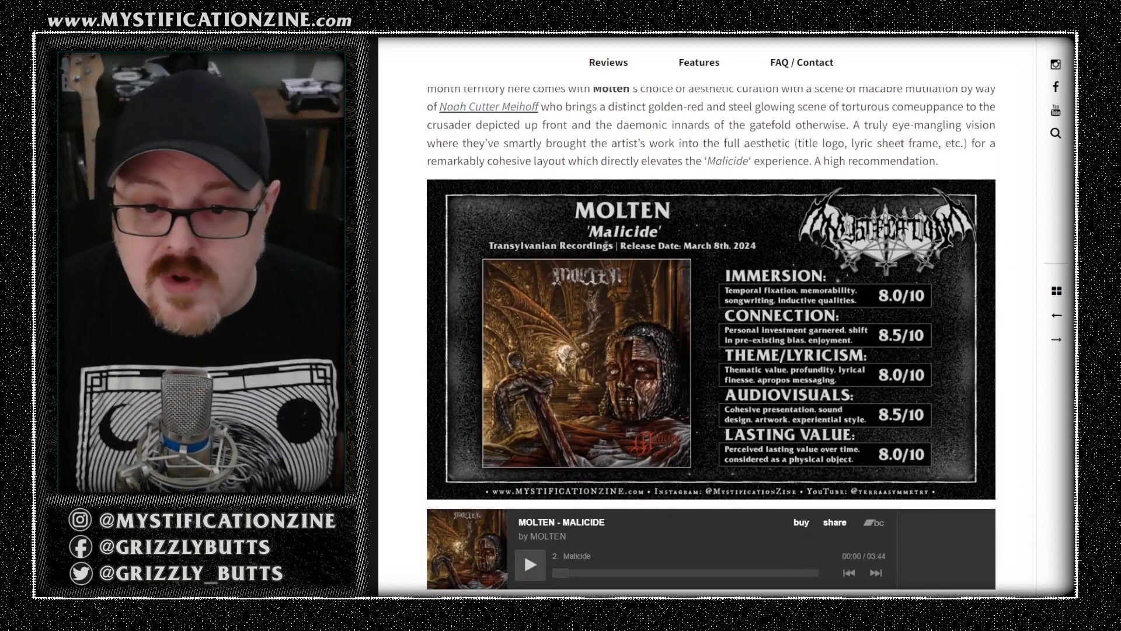